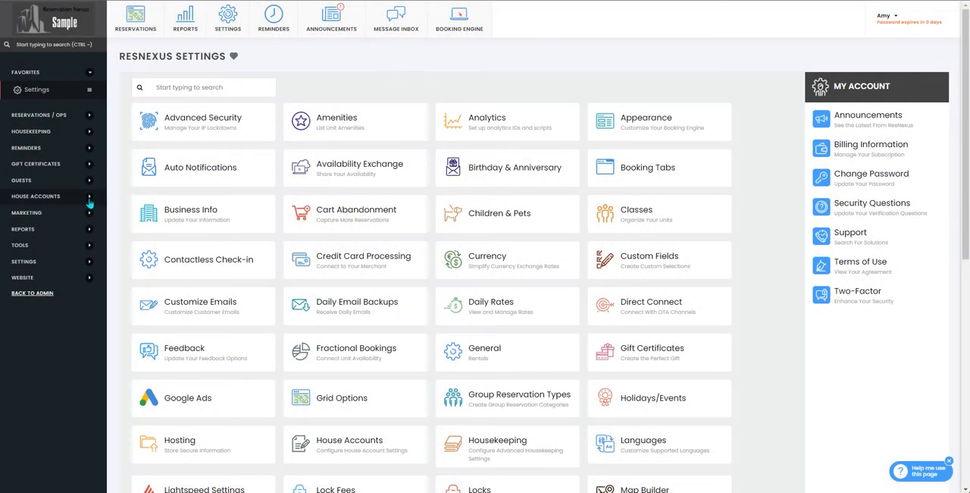
Look up house accounts and select the ResNexus account to view its information
click(35, 196)
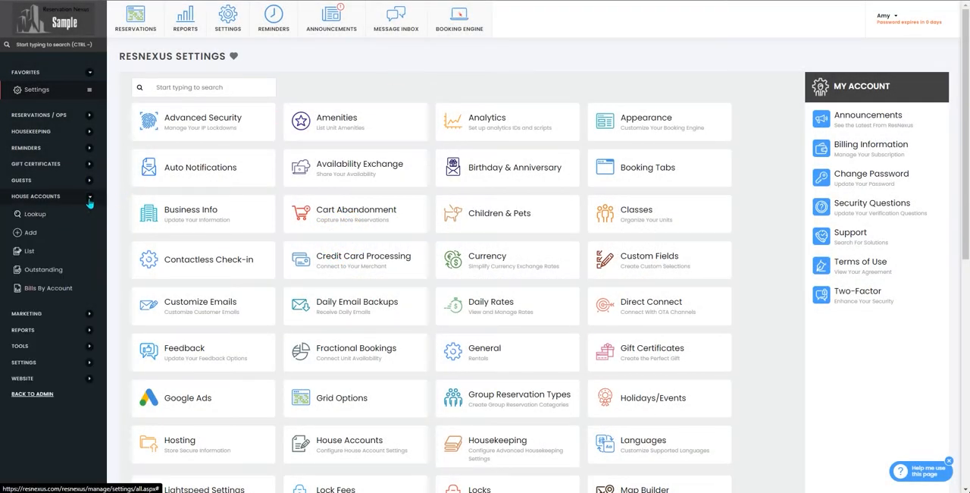
click(33, 212)
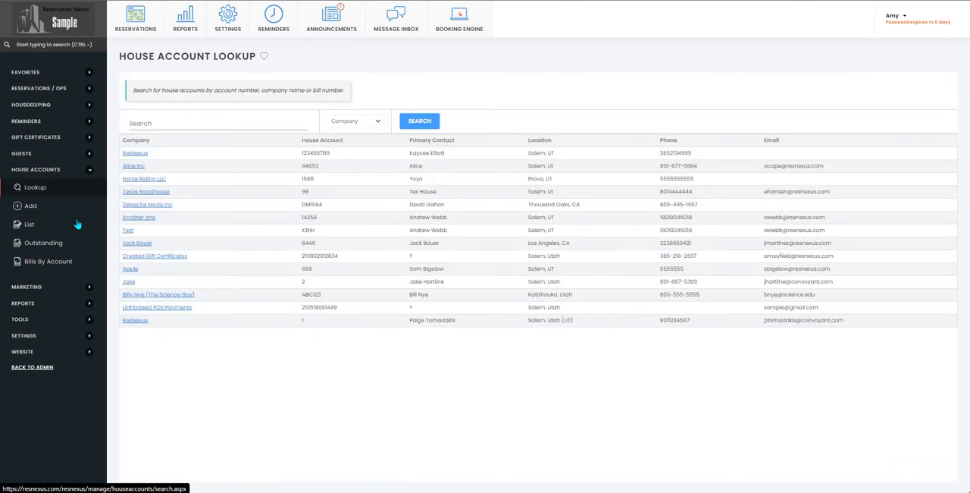
click(135, 153)
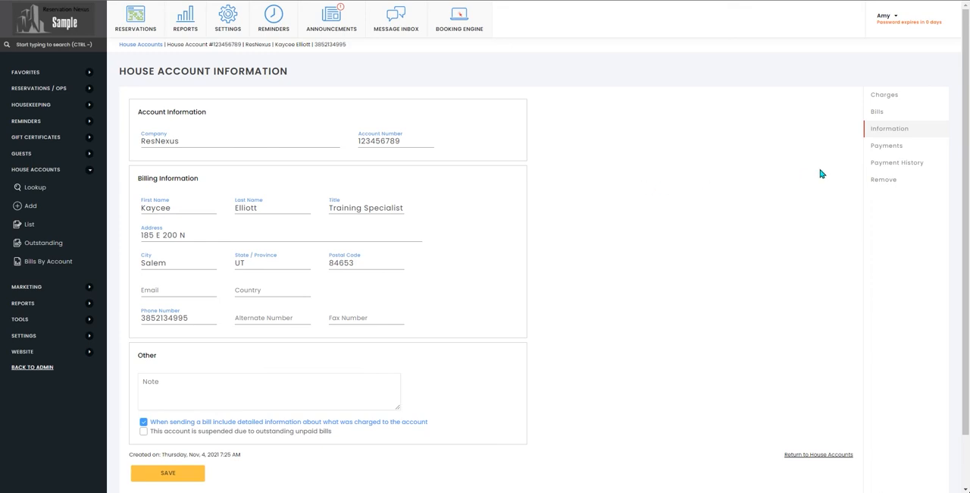
Pay the $763.26 bill by credit card with payer 'kaycee' and view it in Payment History
click(887, 145)
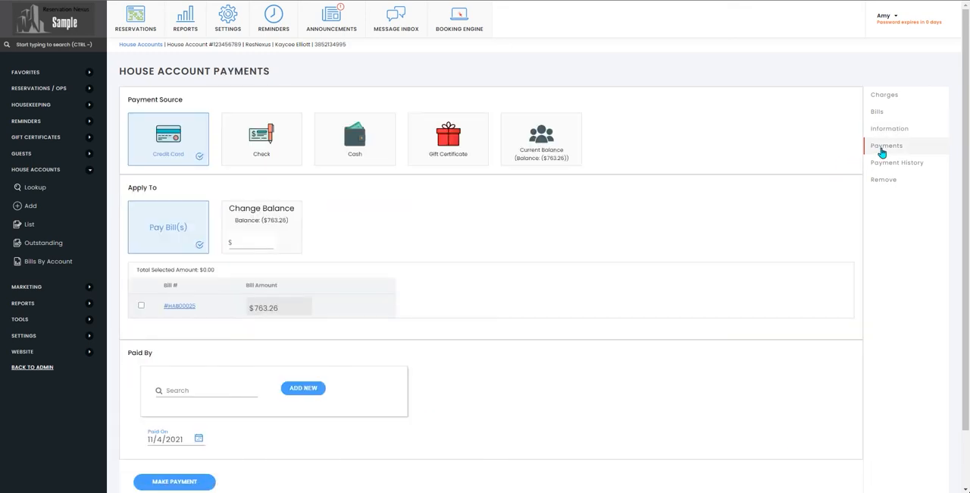
mouse_move(725, 197)
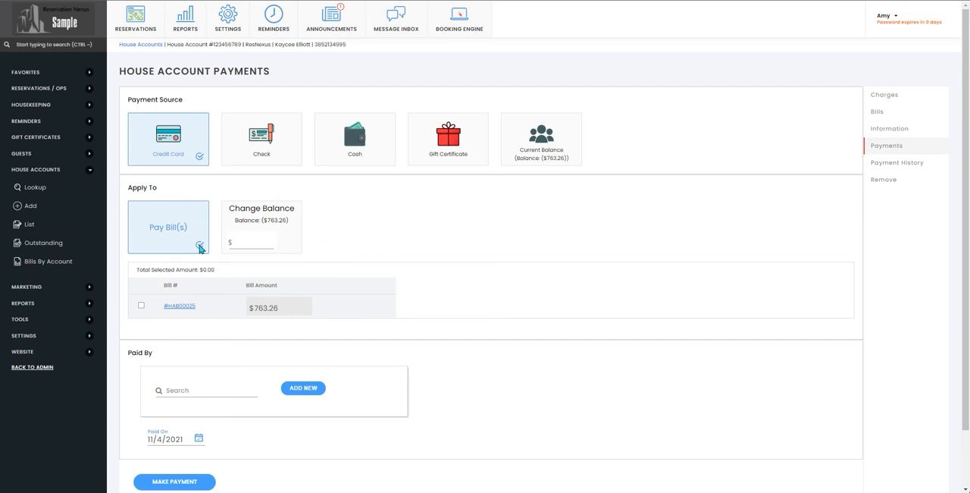
click(141, 306)
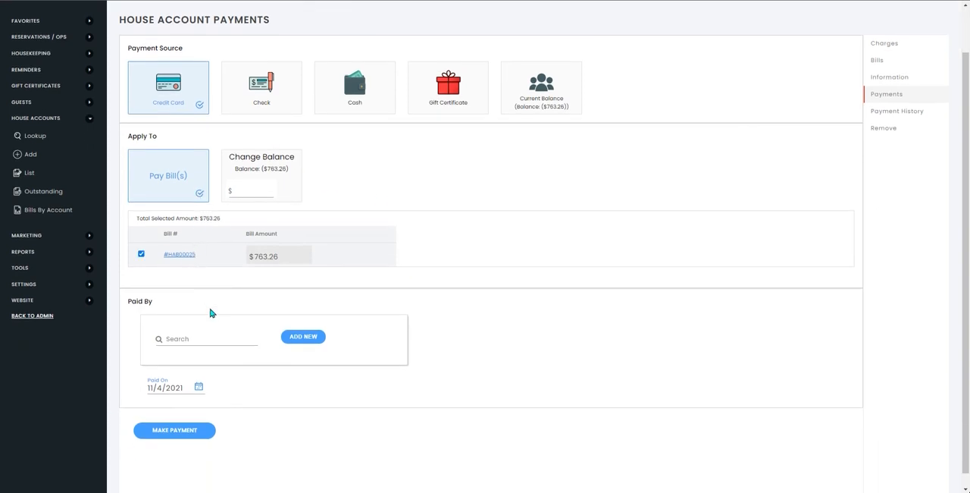
click(209, 338)
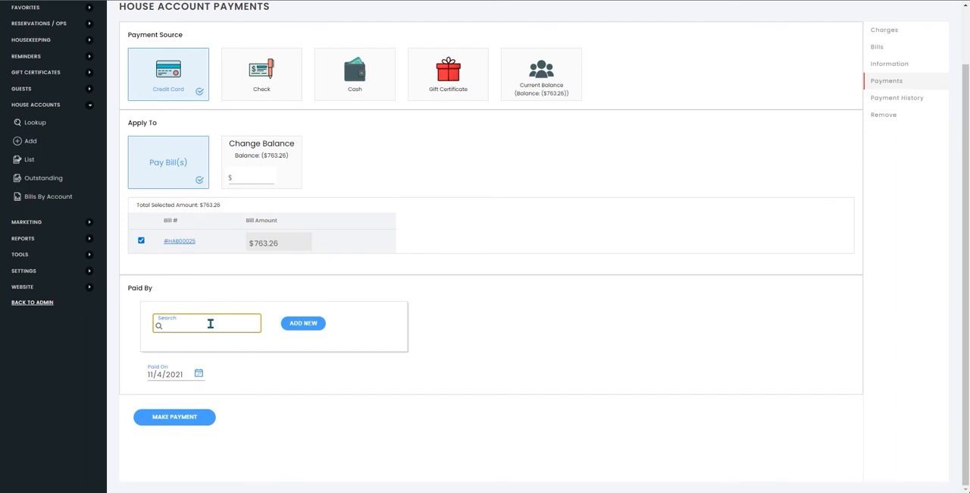
text(kaycee)
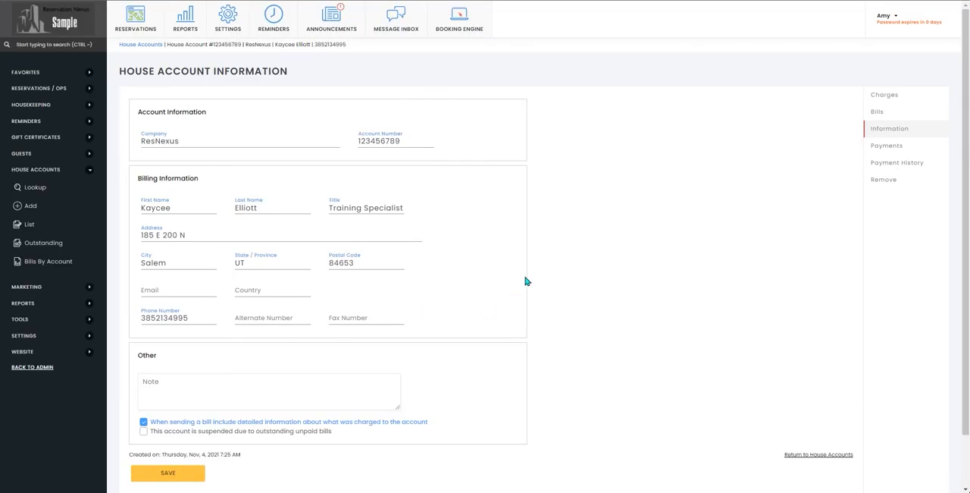
mouse_move(537, 293)
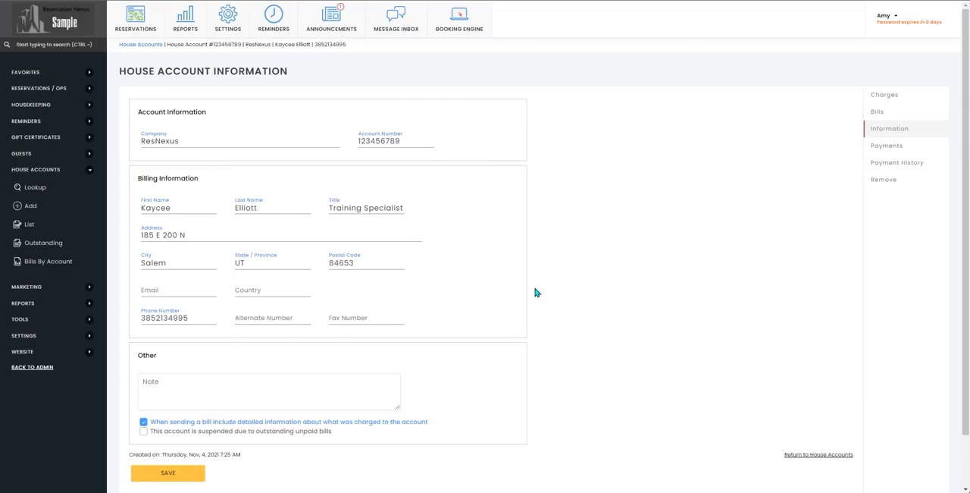
mouse_move(851, 176)
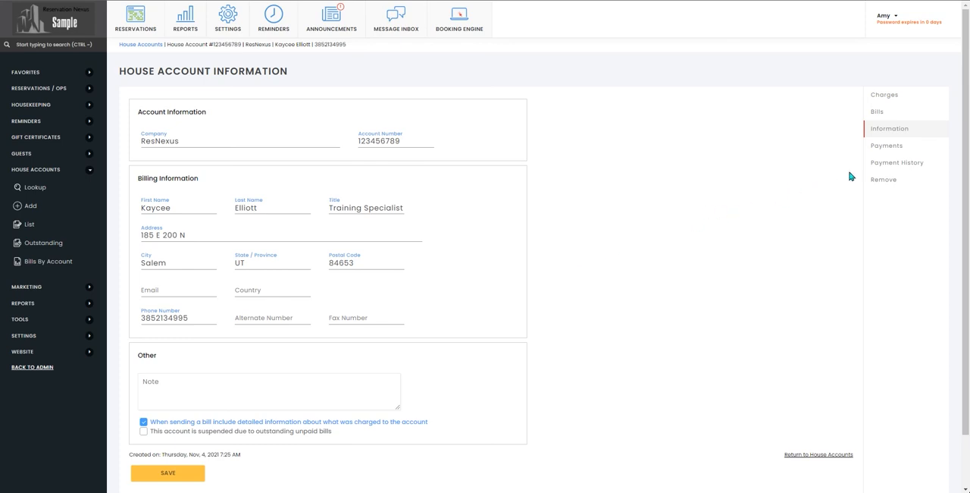
click(898, 162)
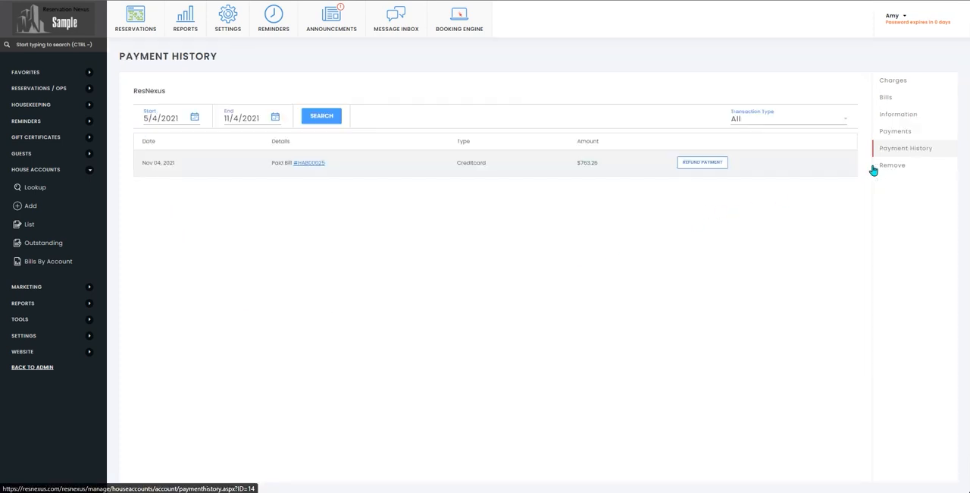
mouse_move(252, 191)
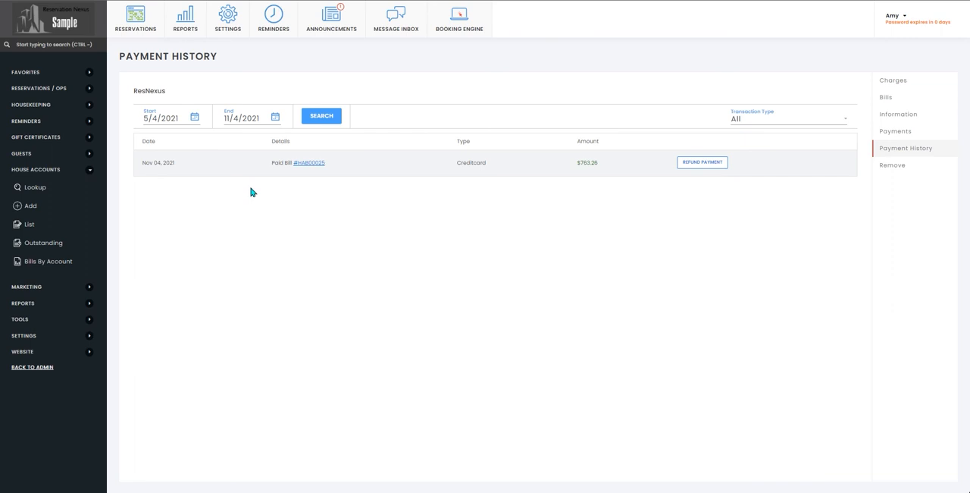